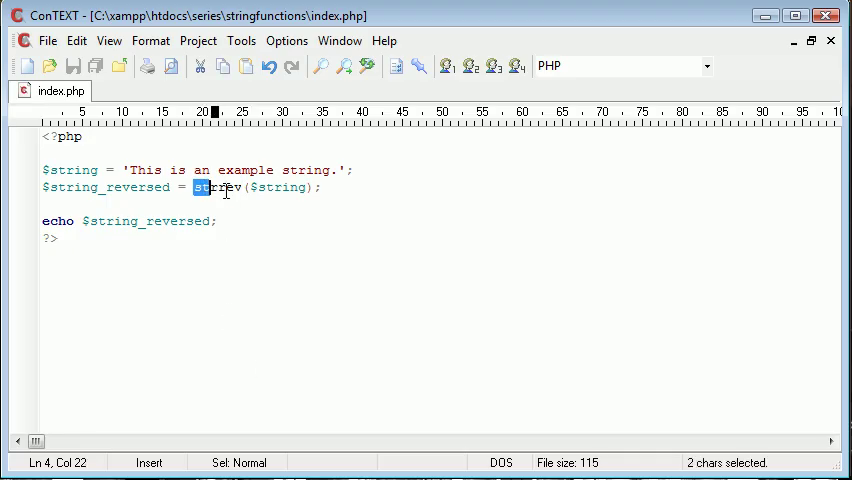
- Replace the example sentence inside the $string quotes with 'image.jpg' and save
{"action": "left_click", "coordinate": [320, 187]}
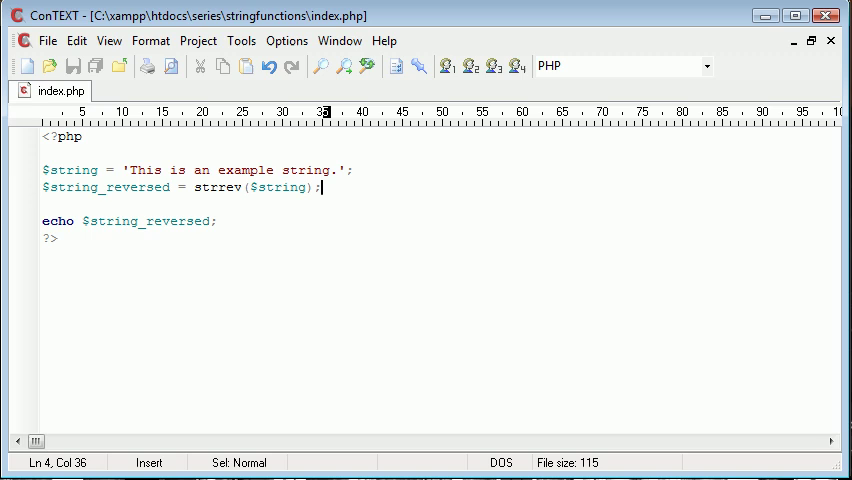
{"action": "left_click", "coordinate": [130, 169]}
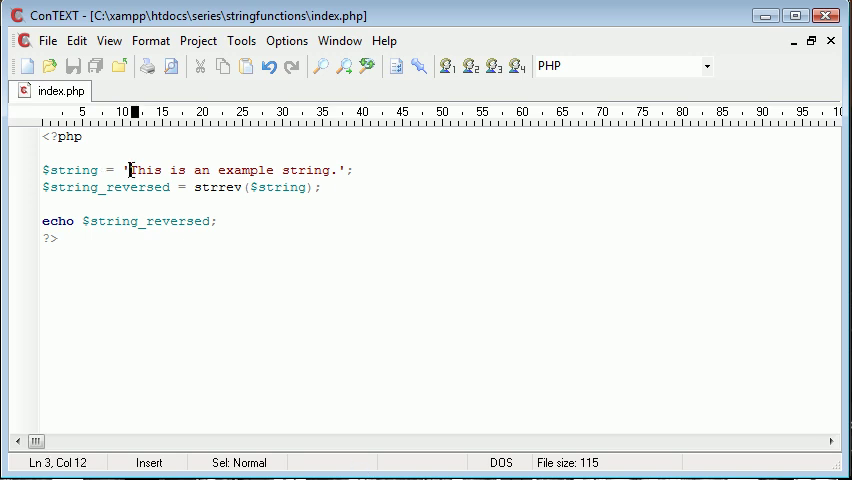
{"action": "left_click_drag", "start_coordinate": [129, 169], "coordinate": [336, 169]}
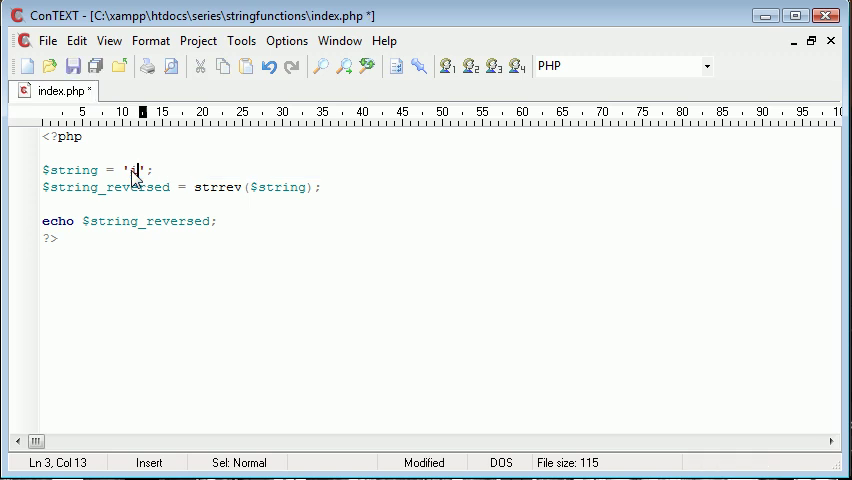
{"action": "type", "text": "mage.jpg"}
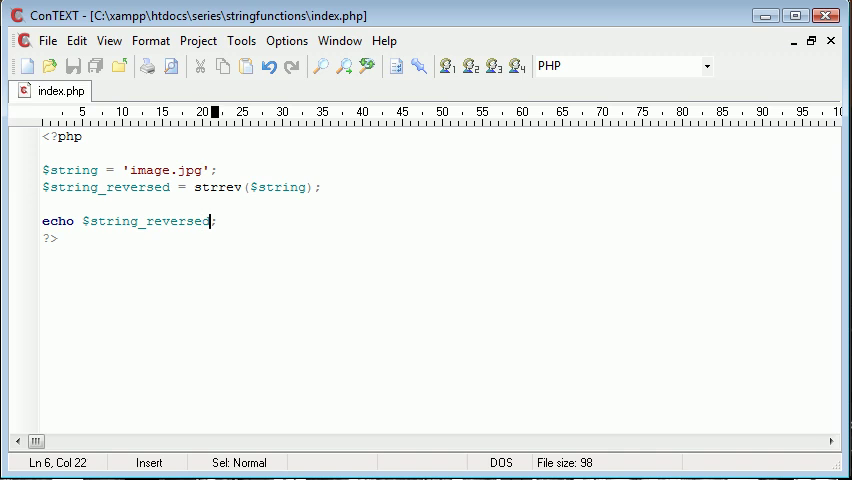
- Try adding substr($string_reversed) to the echo line, then clear the code between the PHP tags
{"action": "left_click", "coordinate": [130, 221]}
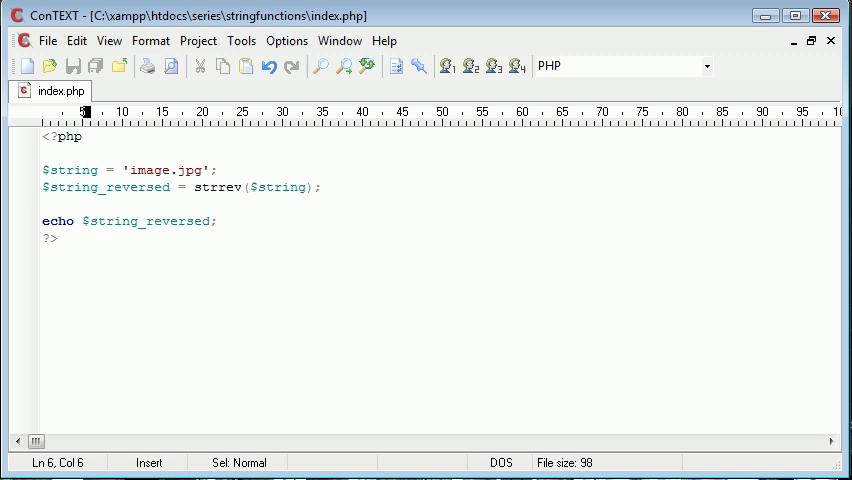
{"action": "type", "text": "substr"}
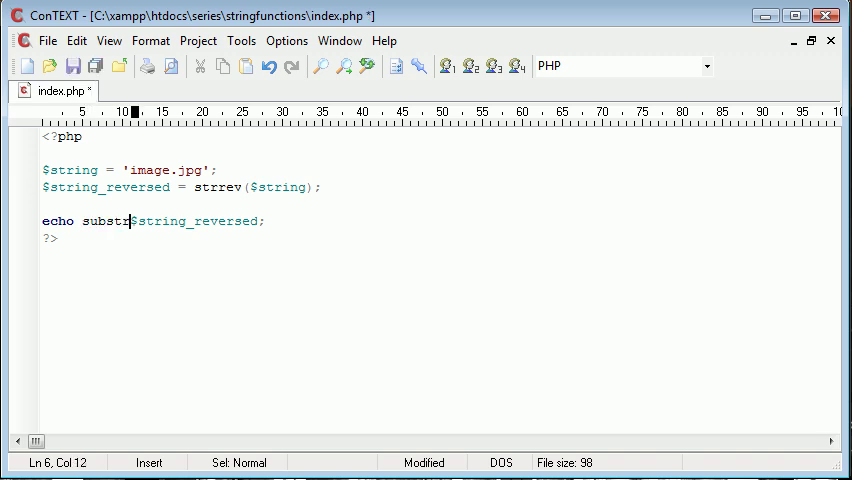
{"action": "type", "text": "($string_reversed)"}
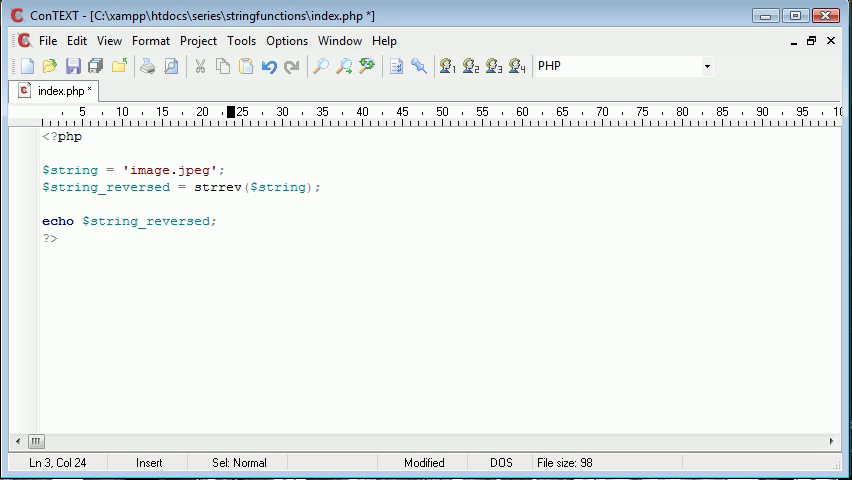
{"action": "left_click", "coordinate": [227, 170]}
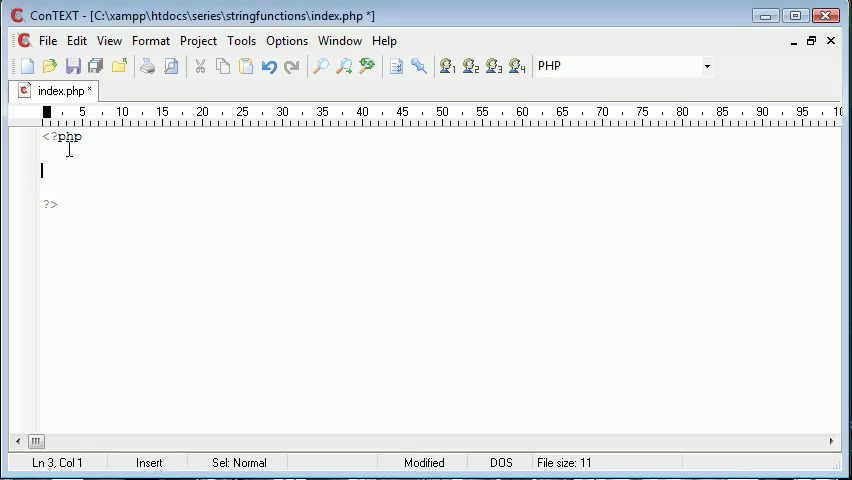
- Save index.php with only <?php and ?> remaining
{"action": "key", "text": "ctrl+s"}
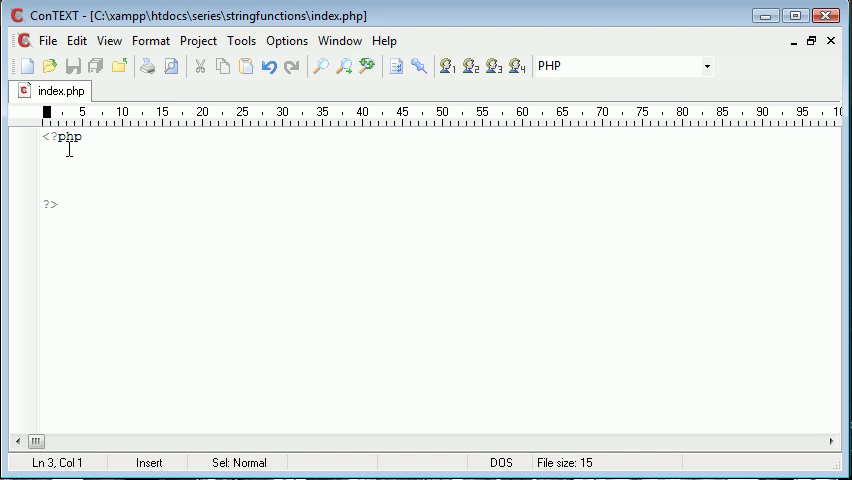
- Define $string_one as 'This is my essay. I'm going to be talking about php'
{"action": "type", "text": "$string"}
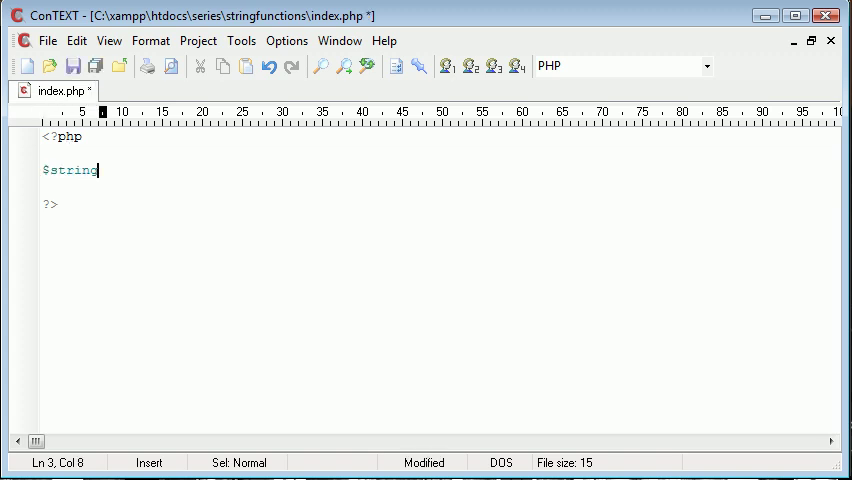
{"action": "type", "text": "_one"}
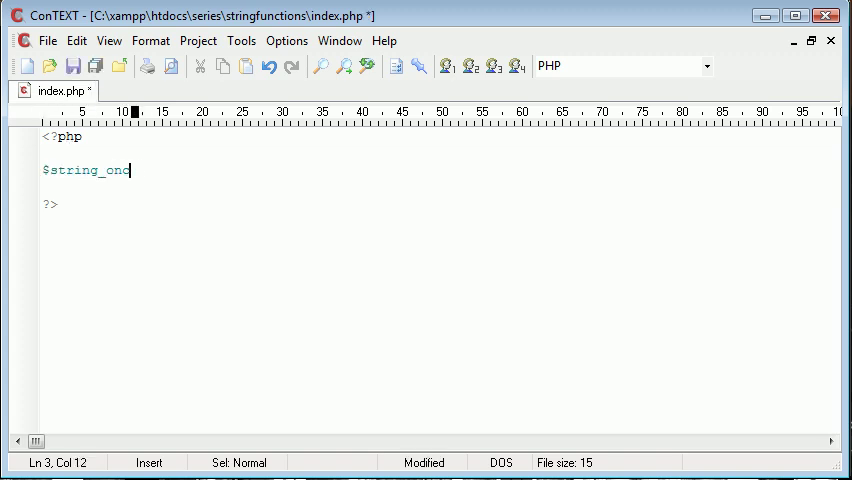
{"action": "type", "text": "= '';"}
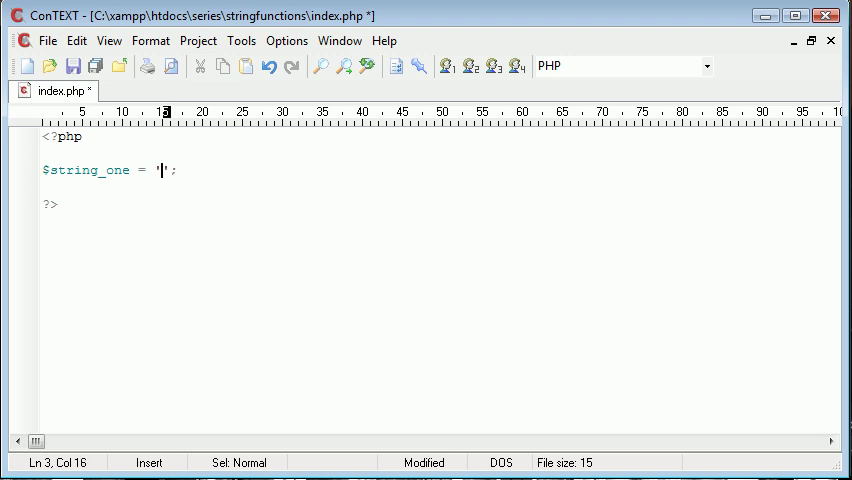
{"action": "type", "text": "This"}
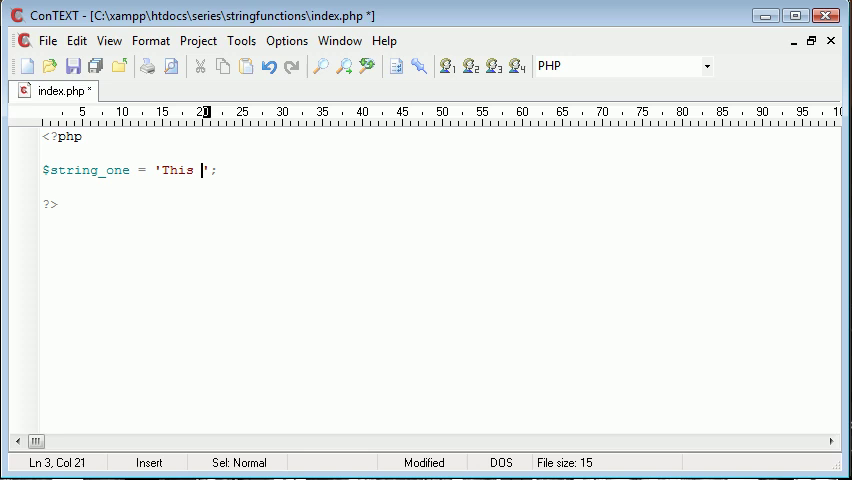
{"action": "type", "text": "is my essay."}
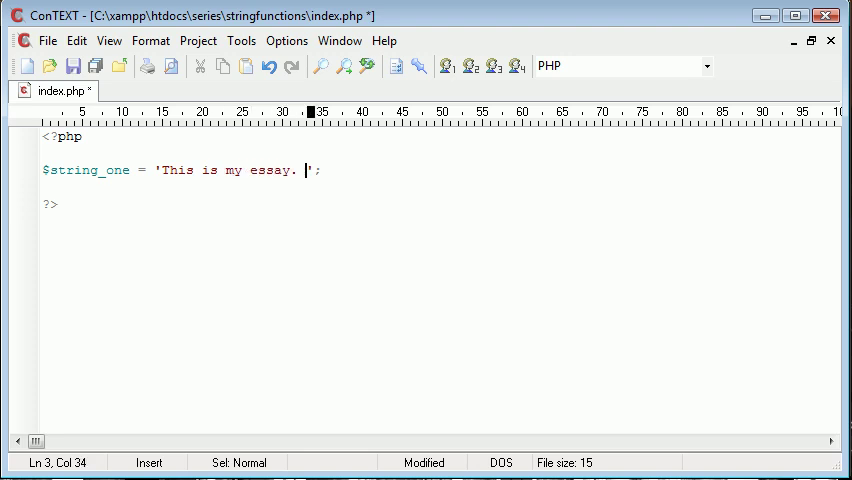
{"action": "type", "text": "I'm going to be talking about"}
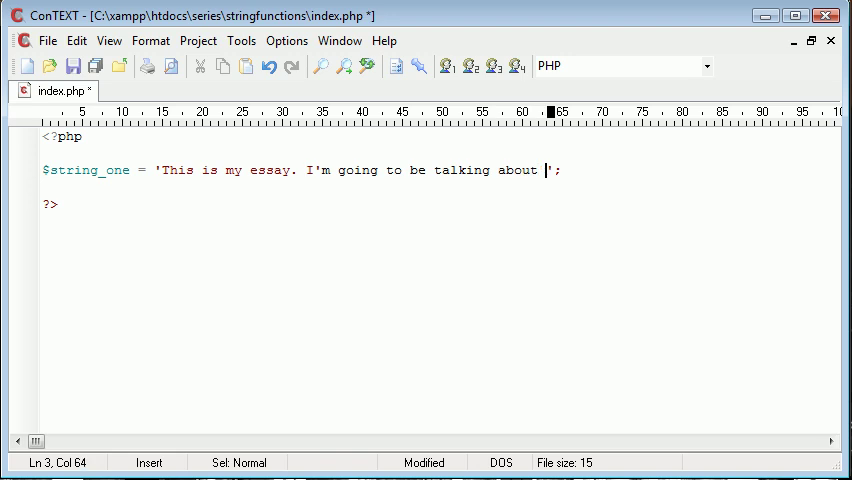
{"action": "type", "text": "php."}
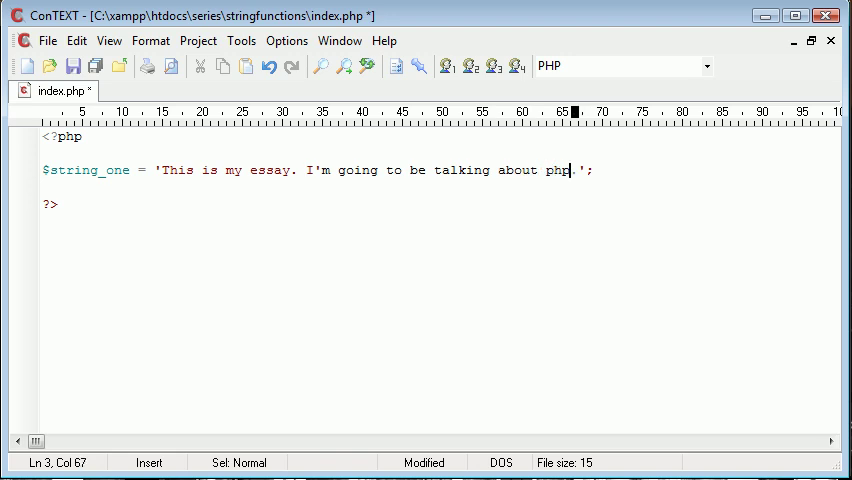
- Escape the apostrophe in I'm and add $string_two with a similar essay sentence
{"action": "left_click", "coordinate": [317, 170]}
{"action": "type", "text": "$"}
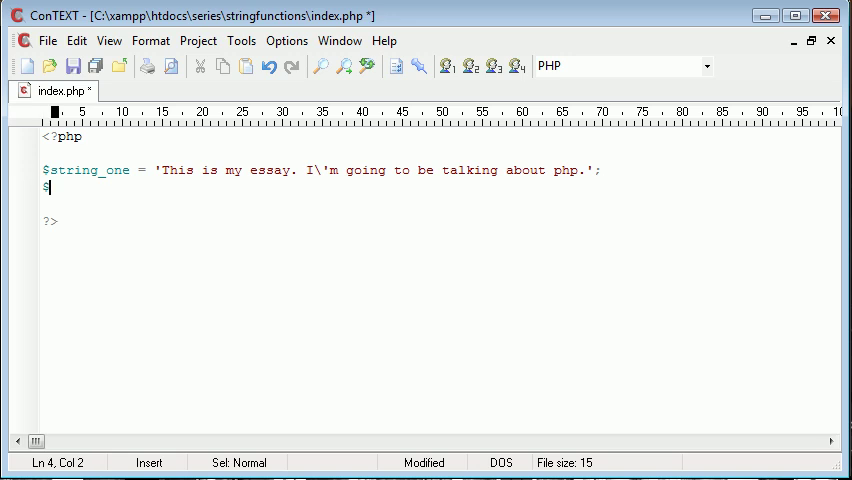
{"action": "type", "text": "string_two = 'I';"}
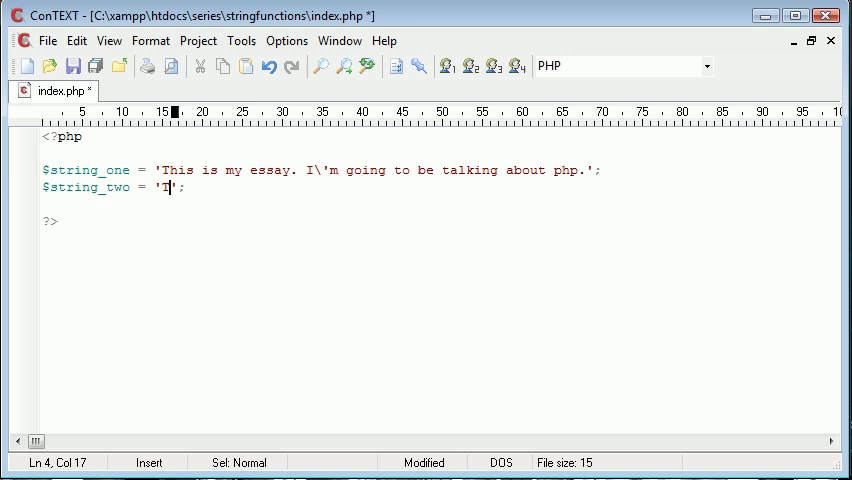
{"action": "type", "text": "his is my essay. I will be t"}
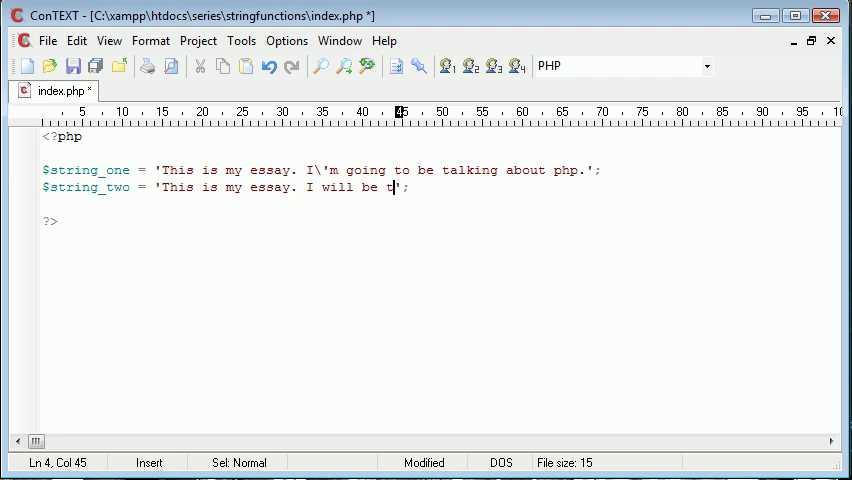
{"action": "type", "text": "alking about t"}
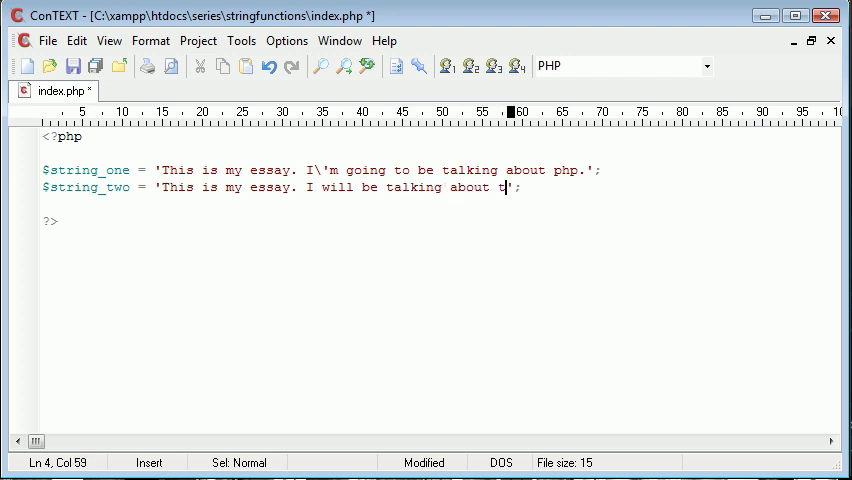
{"action": "type", "text": "he subject php."}
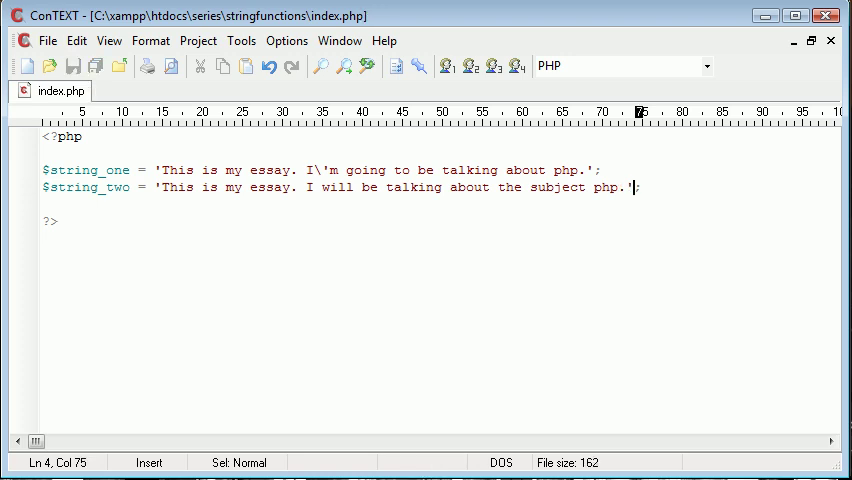
{"action": "key", "text": "Enter"}
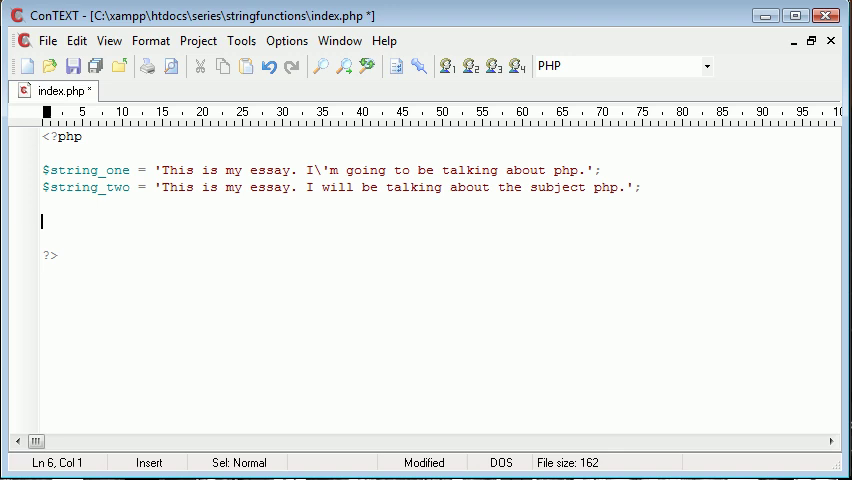
- Add similar_text($string_one, $string_two, $result) to compare the two strings
{"action": "type", "text": "sim"}
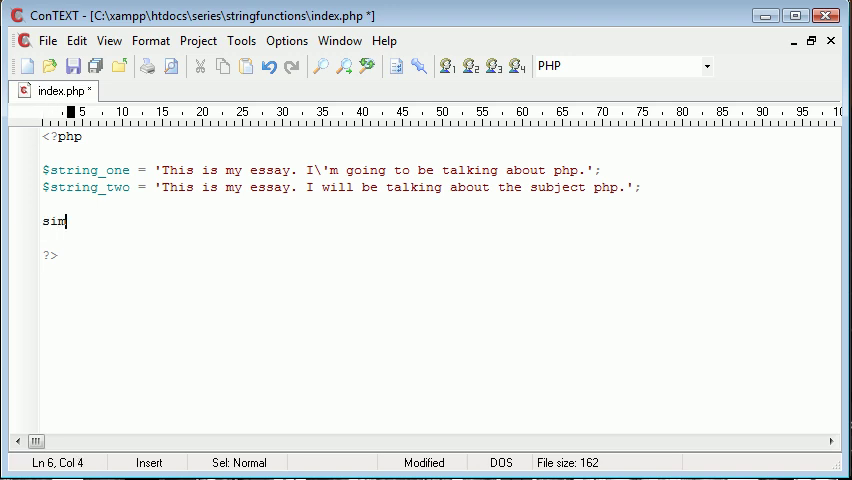
{"action": "type", "text": "ilar_text();"}
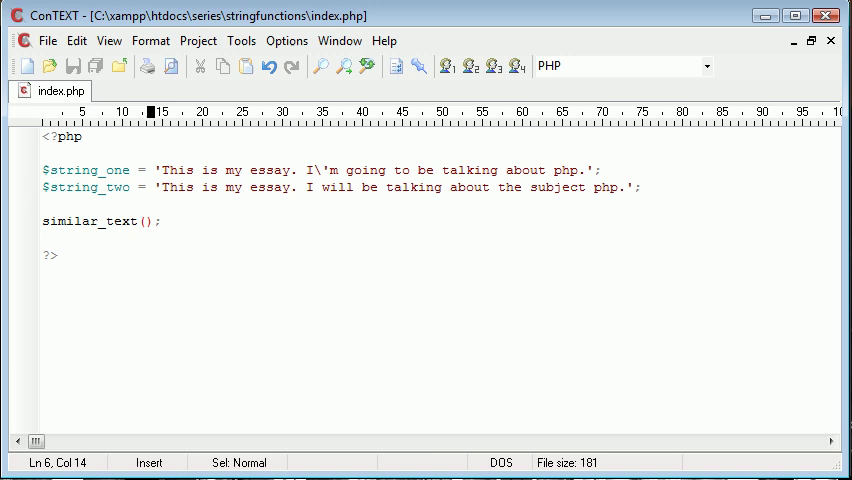
{"action": "type", "text": "$s"}
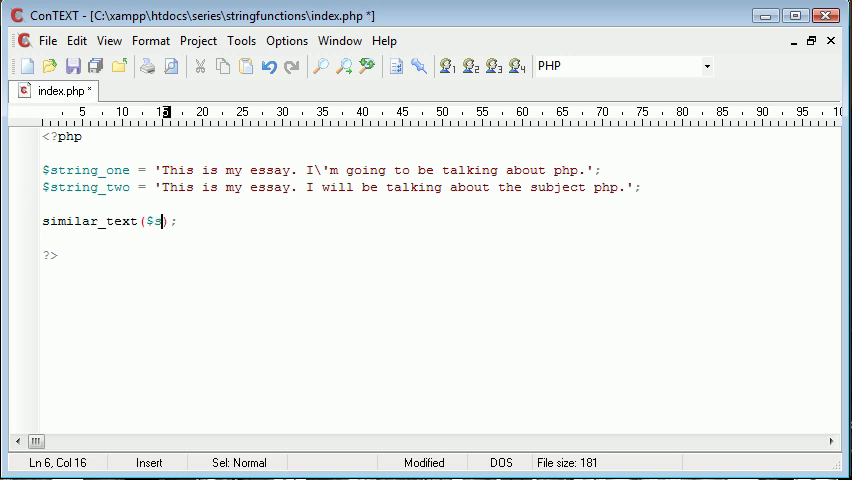
{"action": "type", "text": "tring_one"}
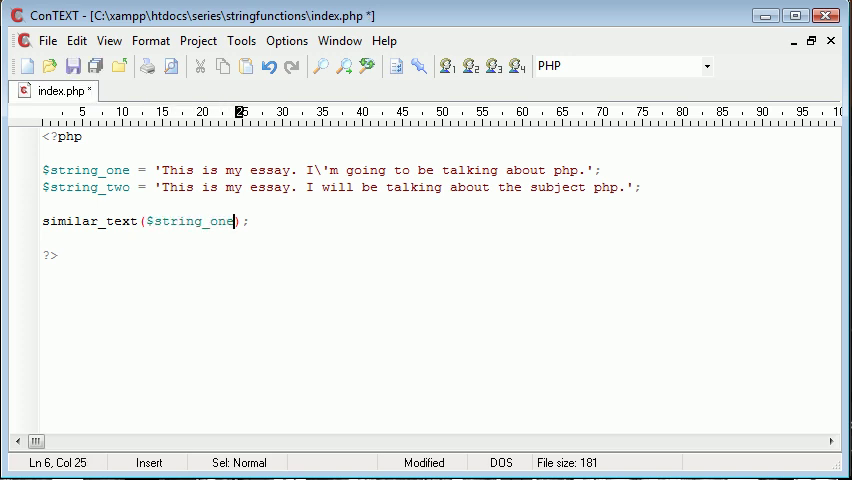
{"action": "type", "text": ", $string"}
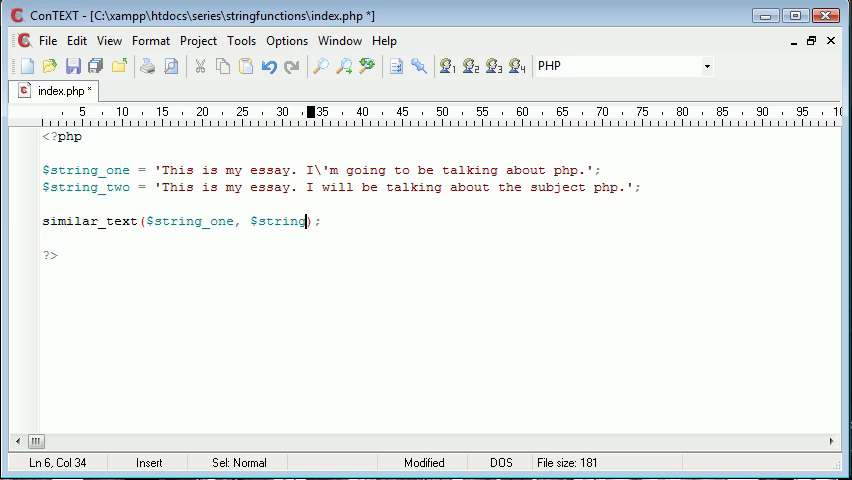
{"action": "type", "text": "_two,"}
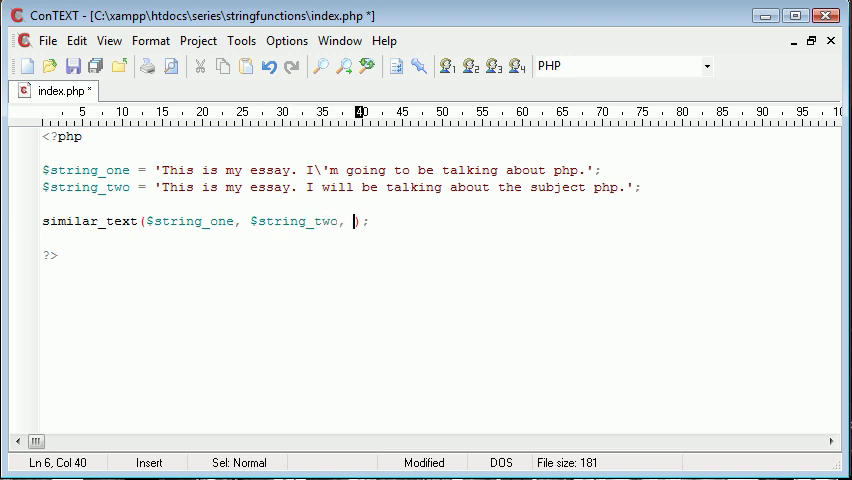
{"action": "type", "text": "$result"}
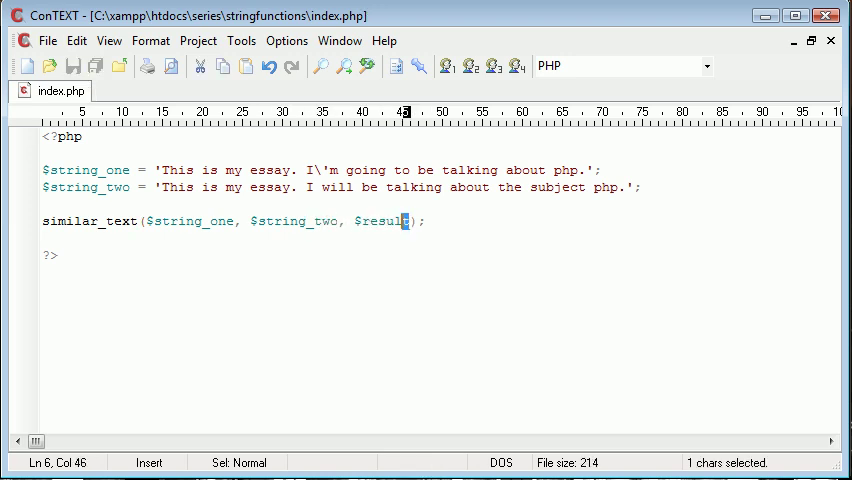
- Start an echo line reporting 'The similarity between' the strings
{"action": "type", "text": "echo ''.result."}
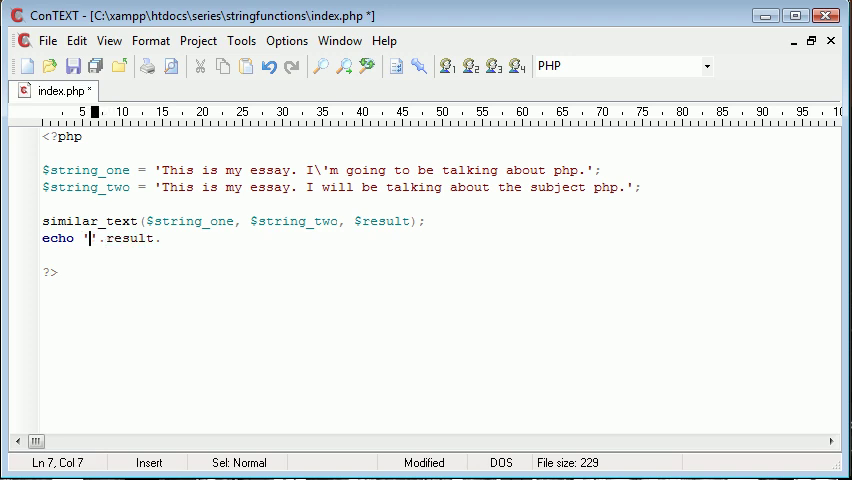
{"action": "type", "text": "The simile"}
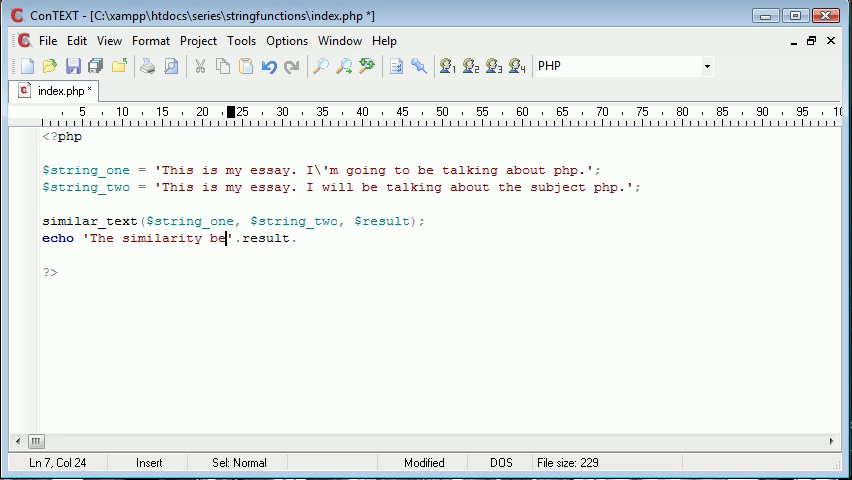
{"action": "type", "text": "tween is,"}
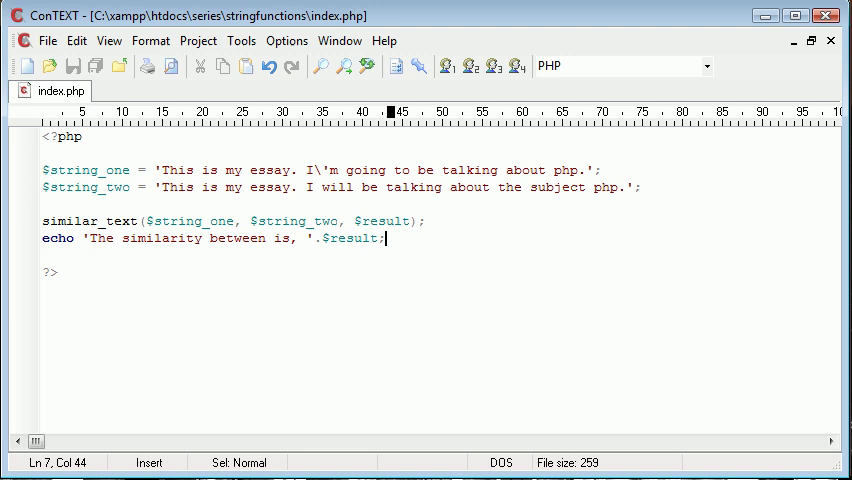
{"action": "mouse_move", "coordinate": [627, 184]}
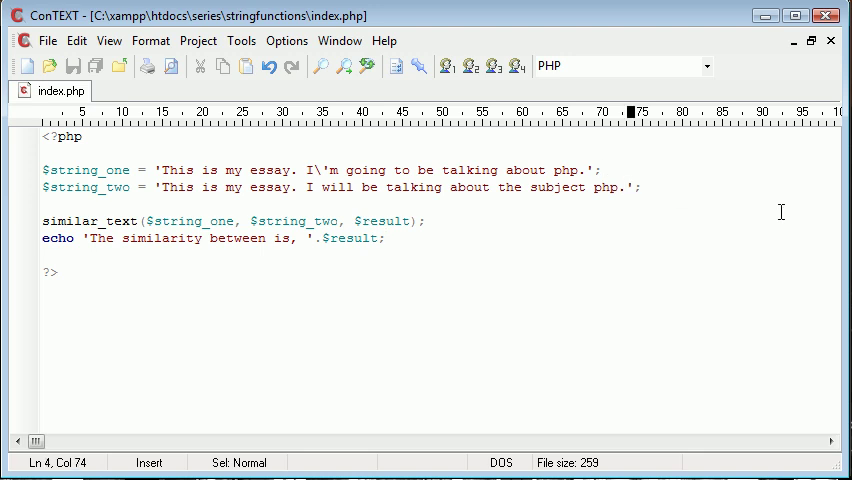
- Make $string_two 'My essay is about php. I'm going to be talking about everything to do with php.'
{"action": "left_click_drag", "start_coordinate": [157, 187], "coordinate": [622, 187]}
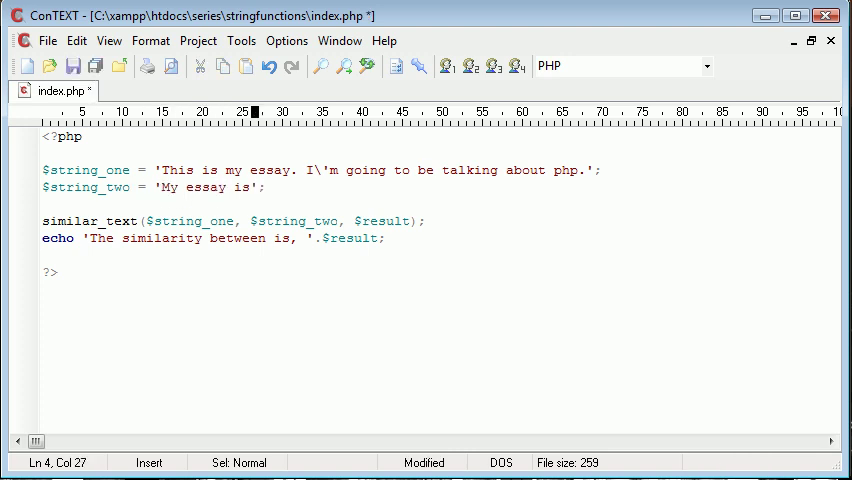
{"action": "type", "text": "about php."}
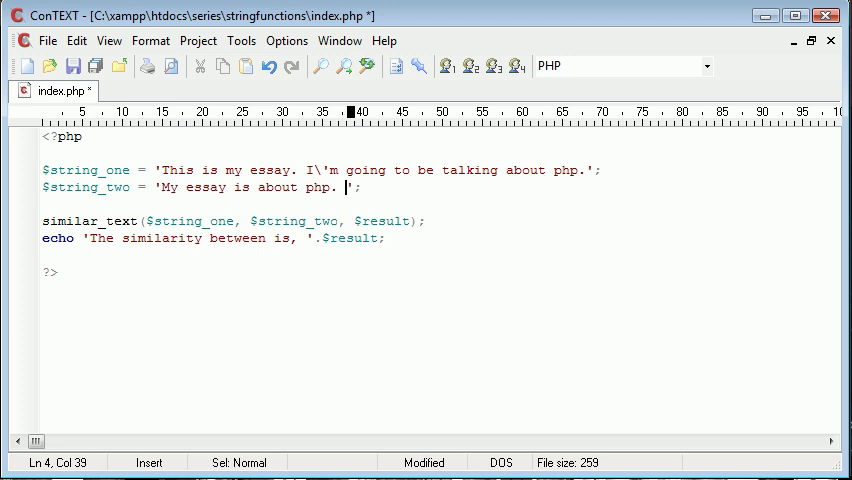
{"action": "type", "text": "I'm going to"}
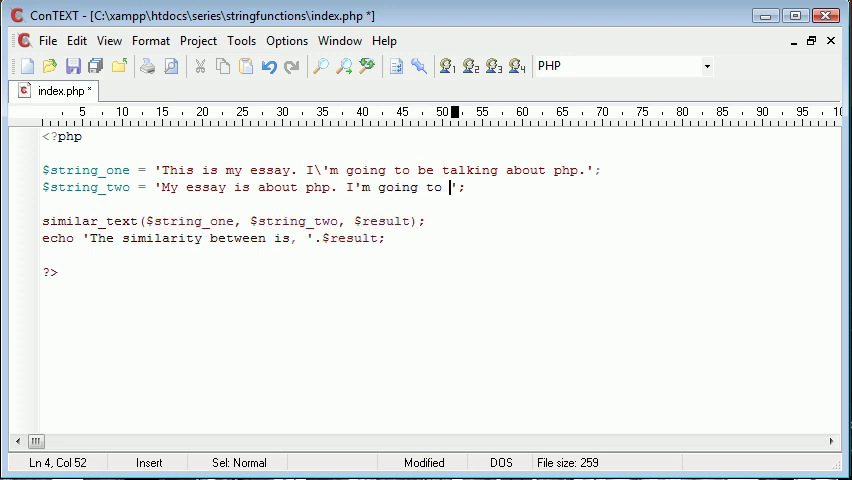
{"action": "type", "text": "be talking about"}
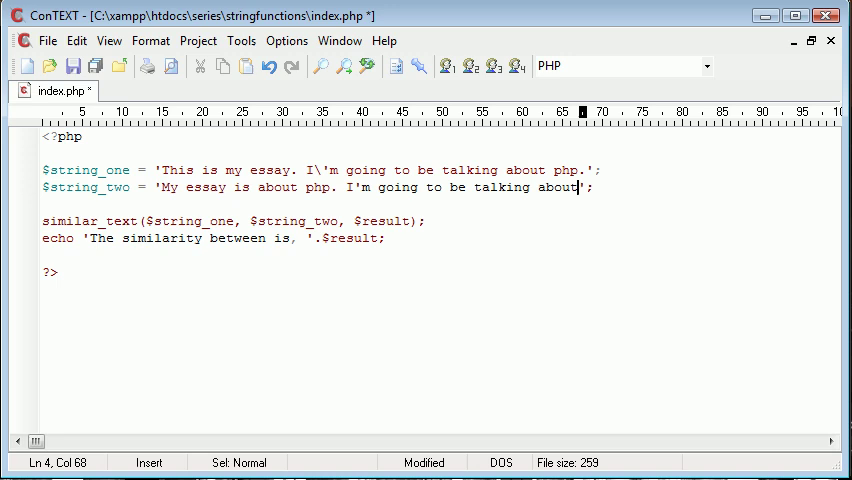
{"action": "type", "text": "everything to do with php."}
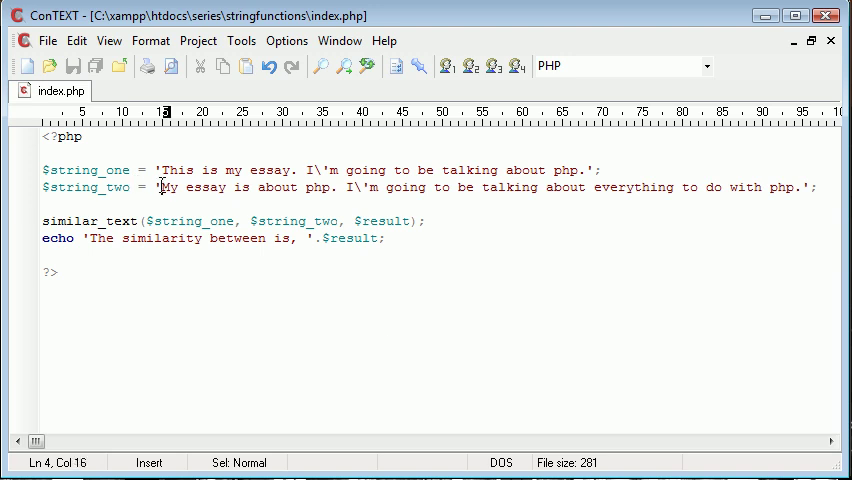
- Rewrite $string_two about cats and their colours, then clear the code between the PHP tags
{"action": "left_click_drag", "start_coordinate": [161, 187], "coordinate": [815, 187]}
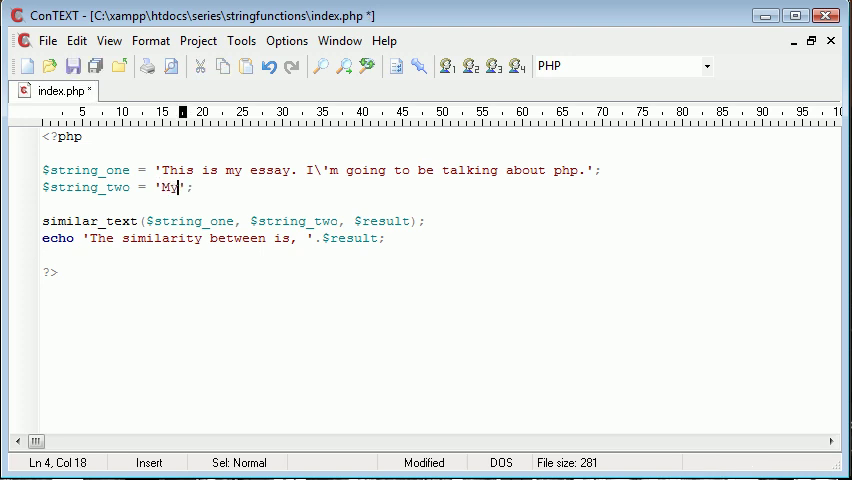
{"action": "type", "text": "essay is about"}
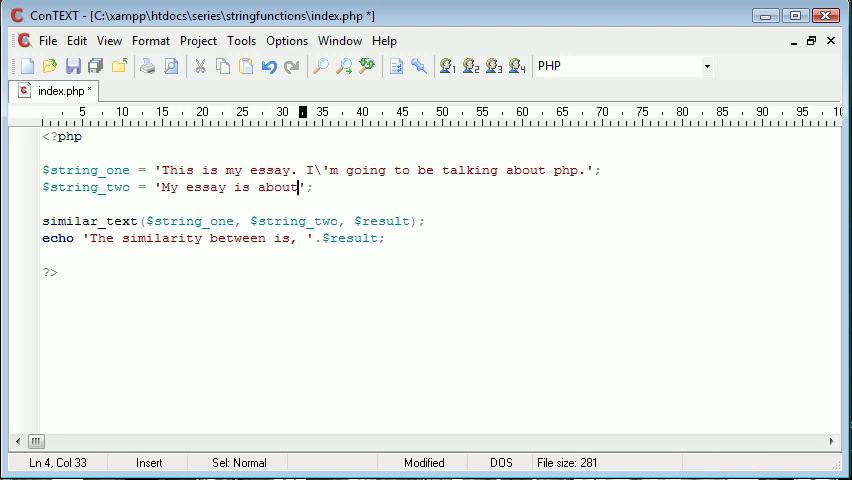
{"action": "type", "text": "cats."}
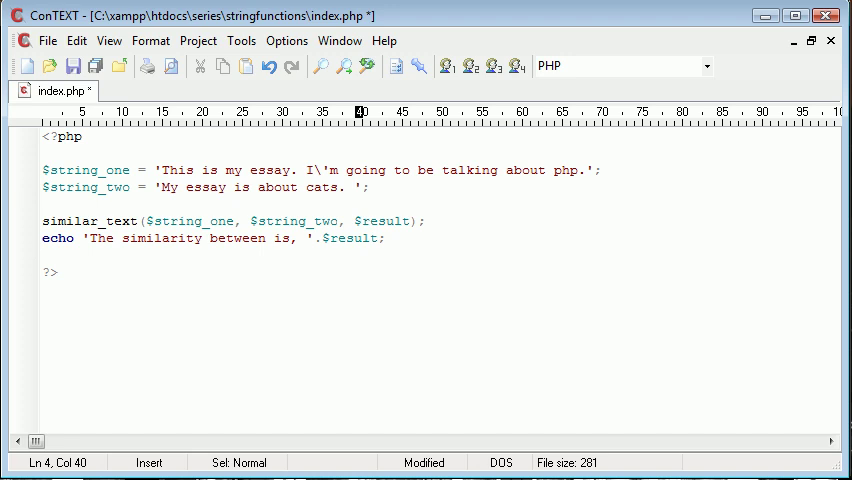
{"action": "type", "text": "I1"}
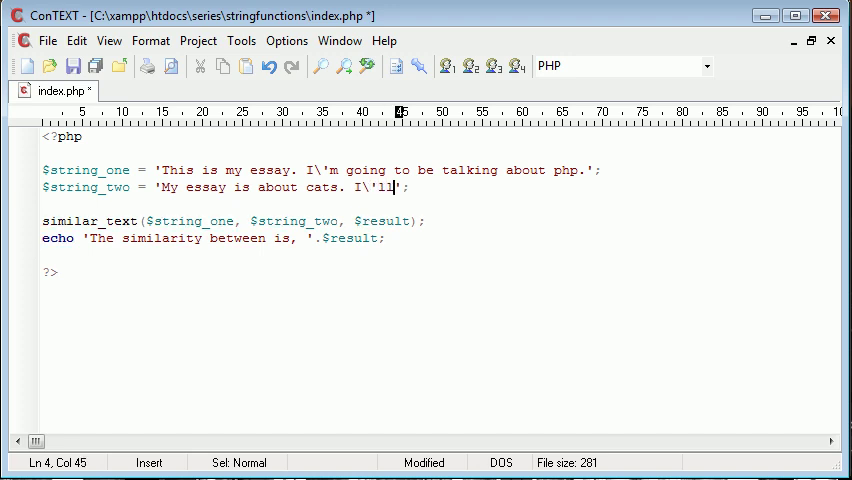
{"action": "type", "text": "be talking about v"}
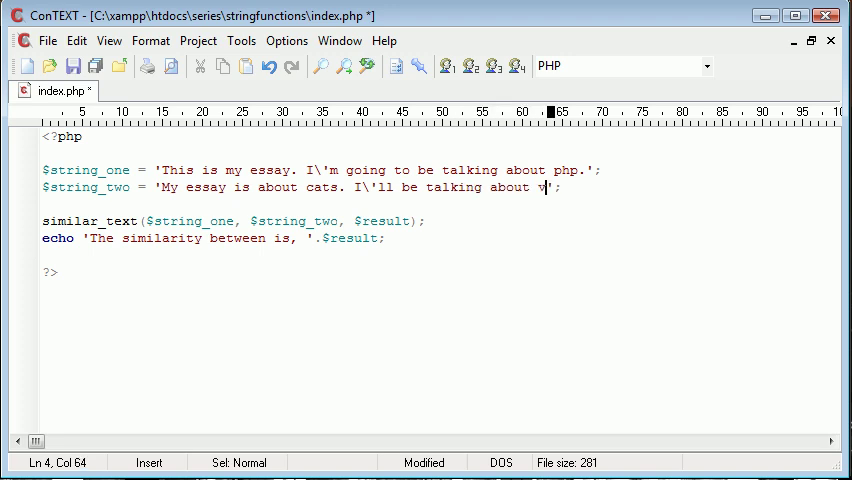
{"action": "type", "text": "cats and th"}
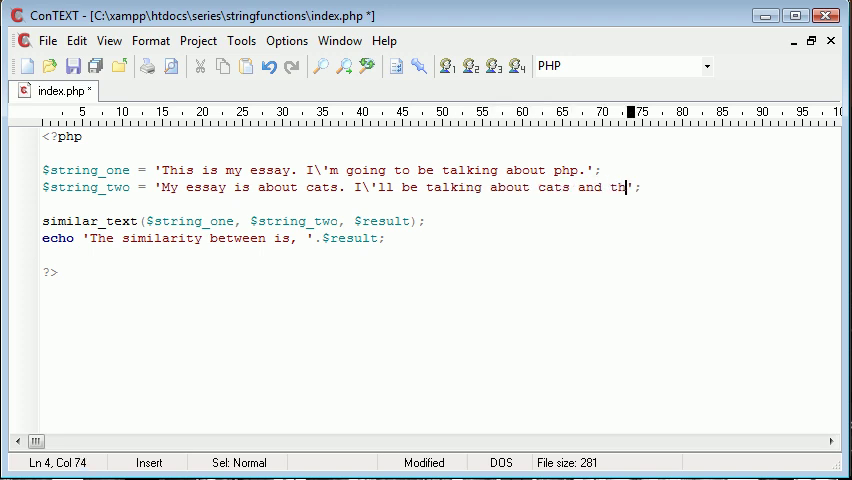
{"action": "type", "text": "eir"}
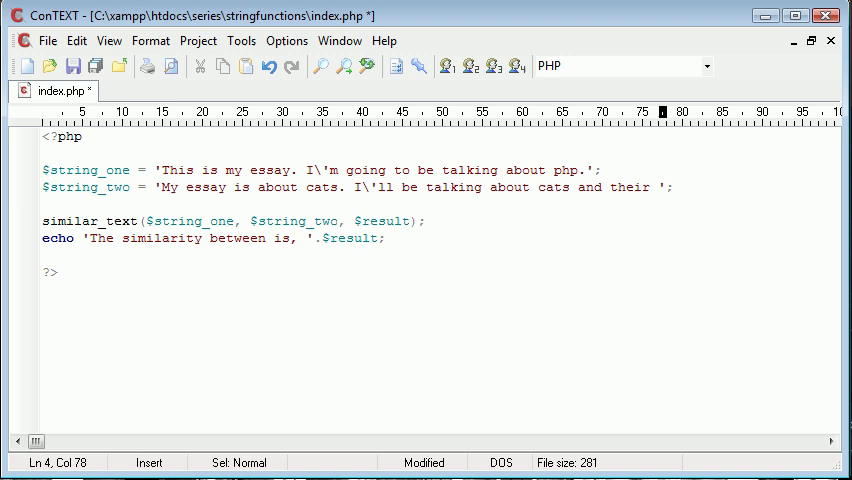
{"action": "type", "text": "colours."}
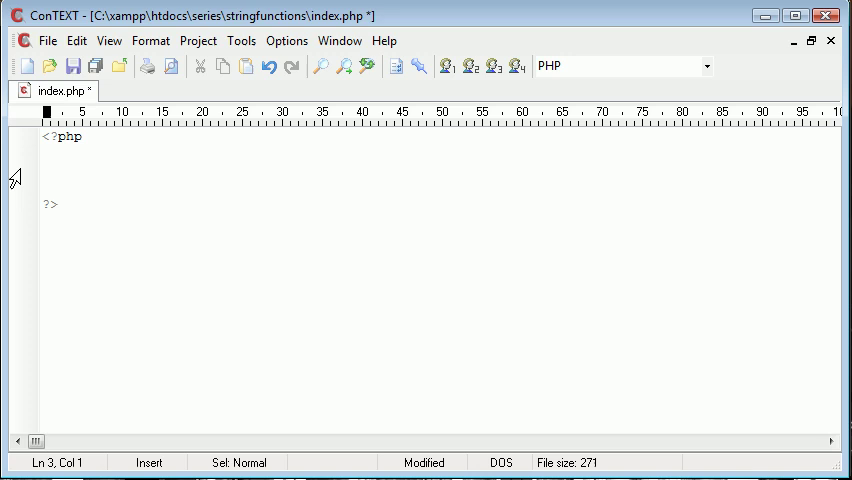
- Add $string = 'This is an example string.'; and remove the extra blank line
{"action": "type", "text": "$string ="}
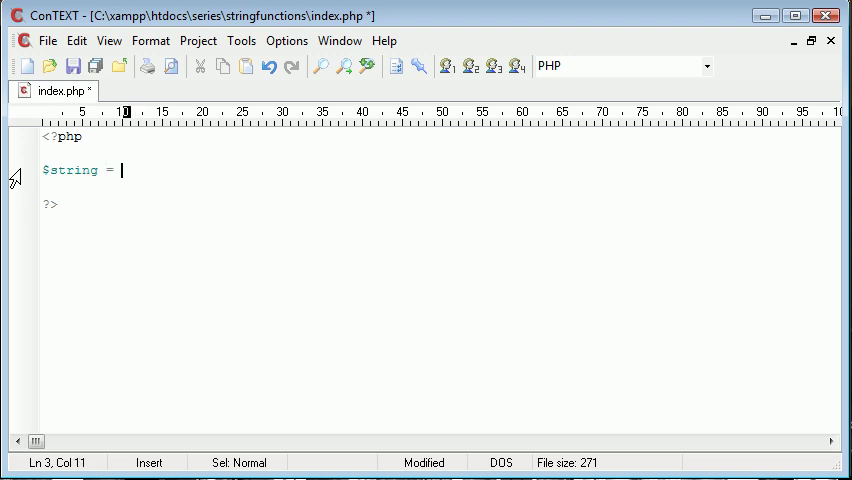
{"action": "type", "text": "'Thsi is ';"}
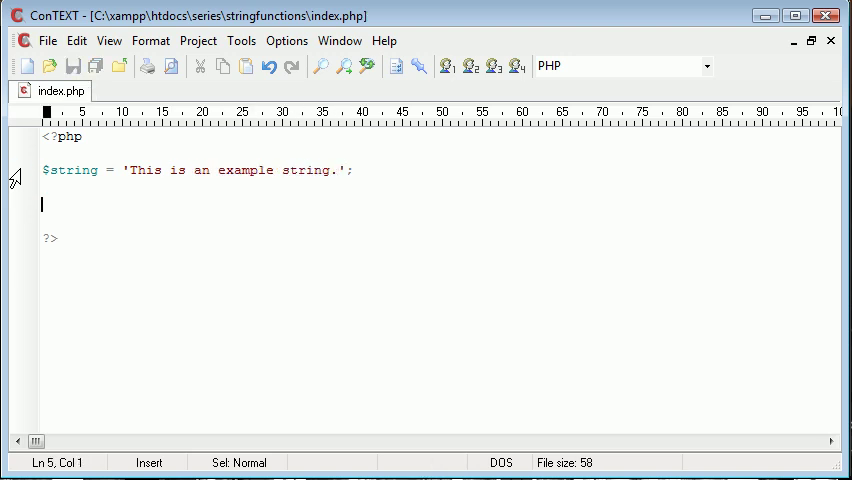
{"action": "key", "text": "Backspace"}
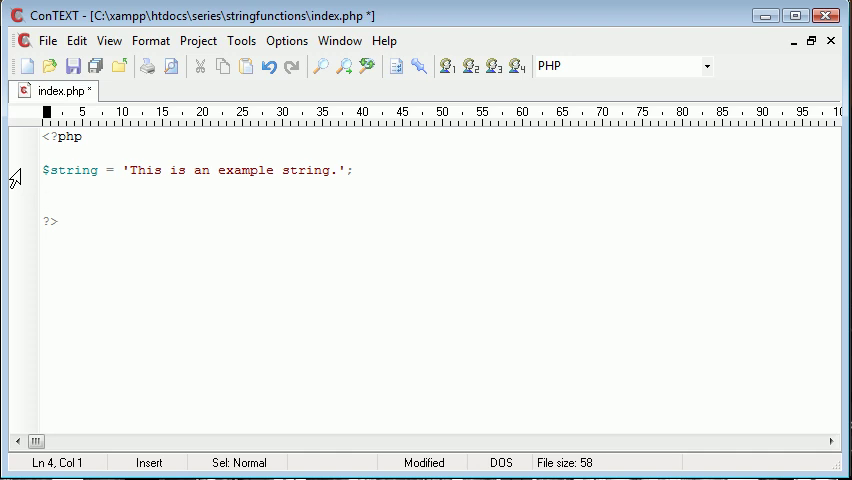
- Add $string_length = strlen($string); below it
{"action": "type", "text": "$"}
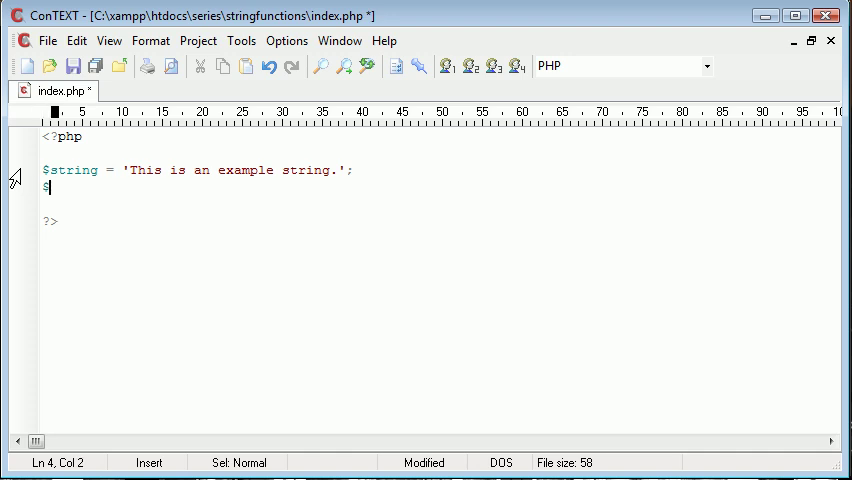
{"action": "type", "text": "string_length"}
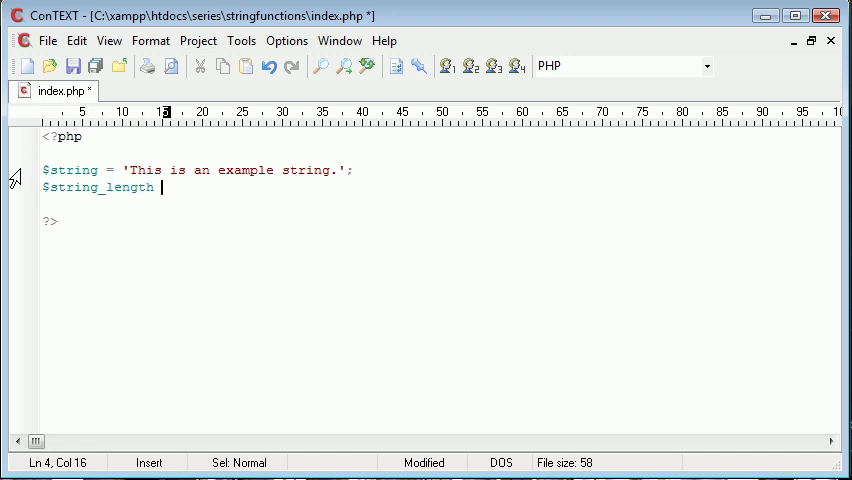
{"action": "type", "text": "= strlen"}
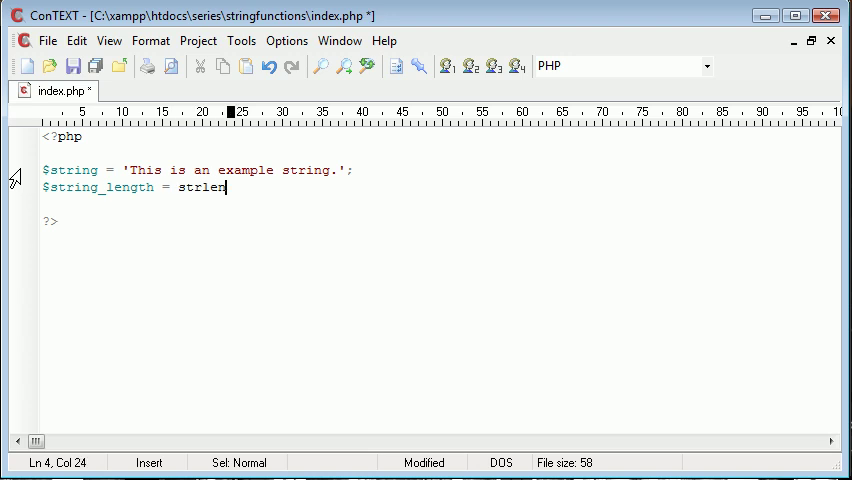
{"action": "type", "text": "();"}
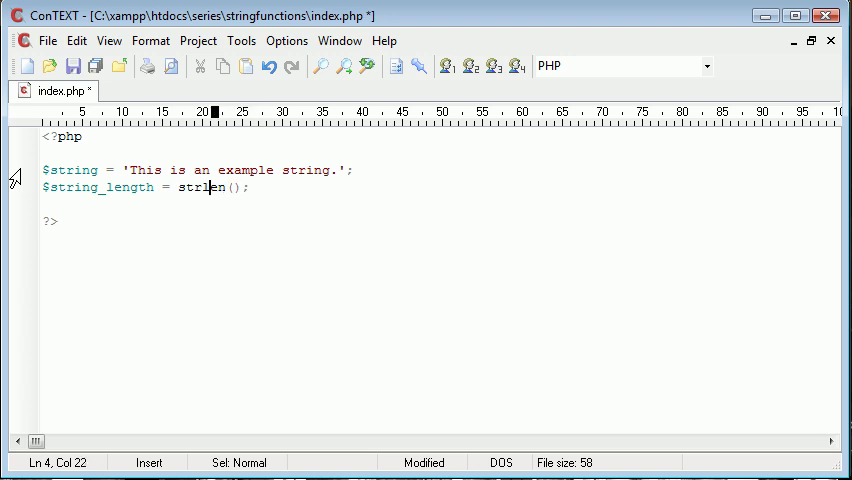
{"action": "type", "text": "$string"}
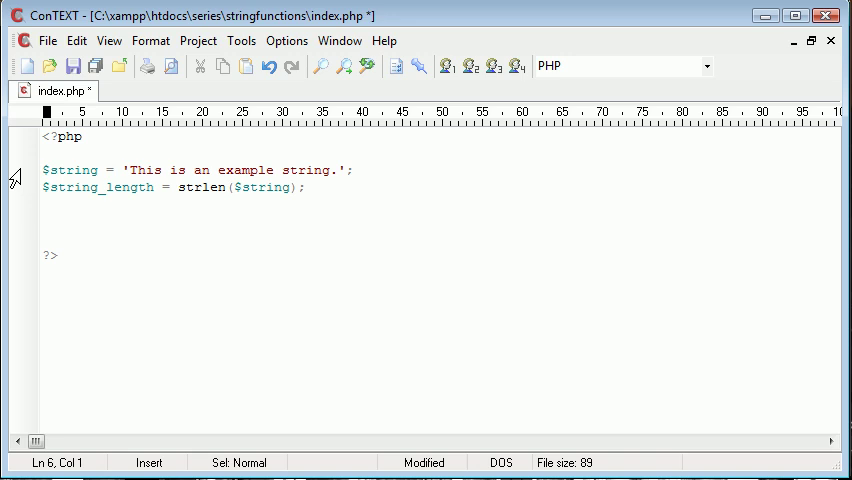
- Add echo $string_length; after the strlen line and save index.php
{"action": "type", "text": "echo $"}
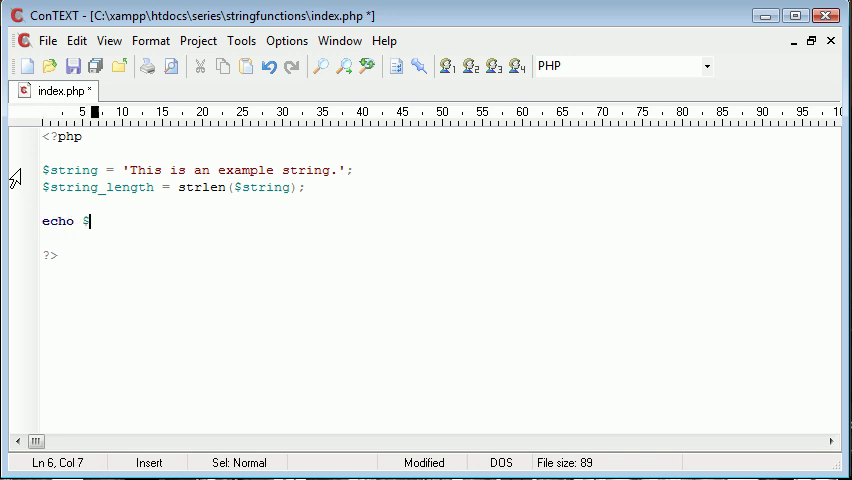
{"action": "type", "text": "string_le"}
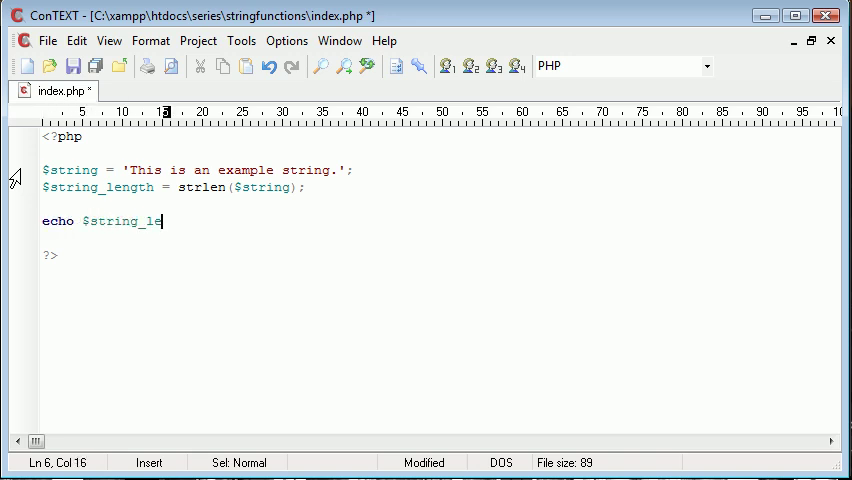
{"action": "type", "text": "ngth;"}
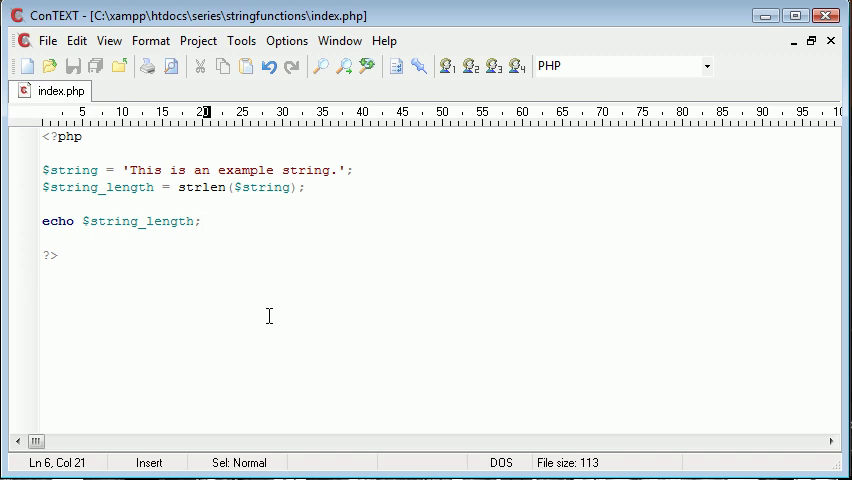
{"action": "type", "text": "if ("}
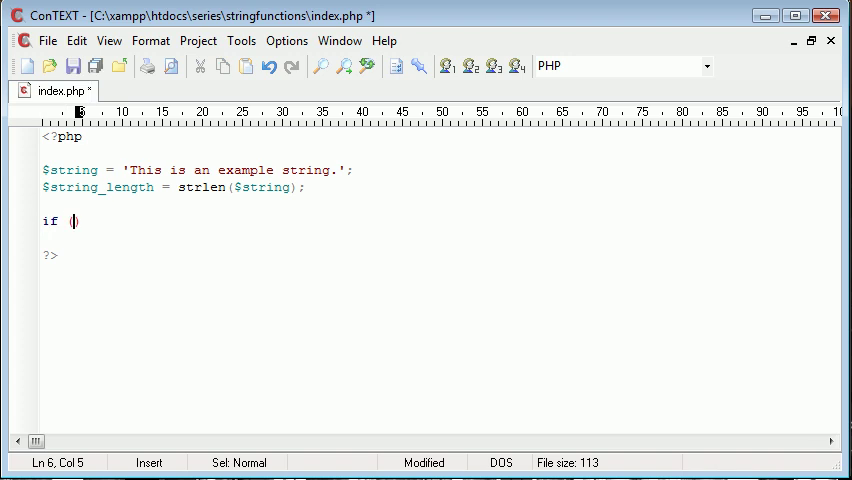
{"action": "type", "text": "$string_length"}
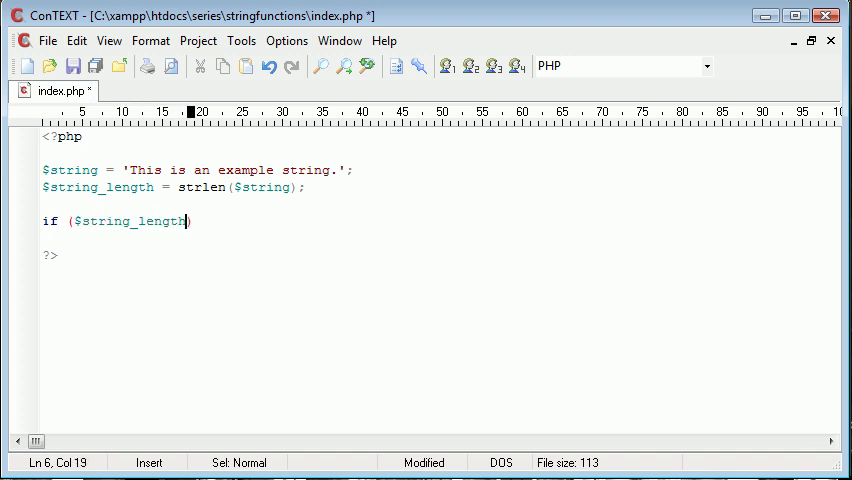
{"action": "type", "text": "<"}
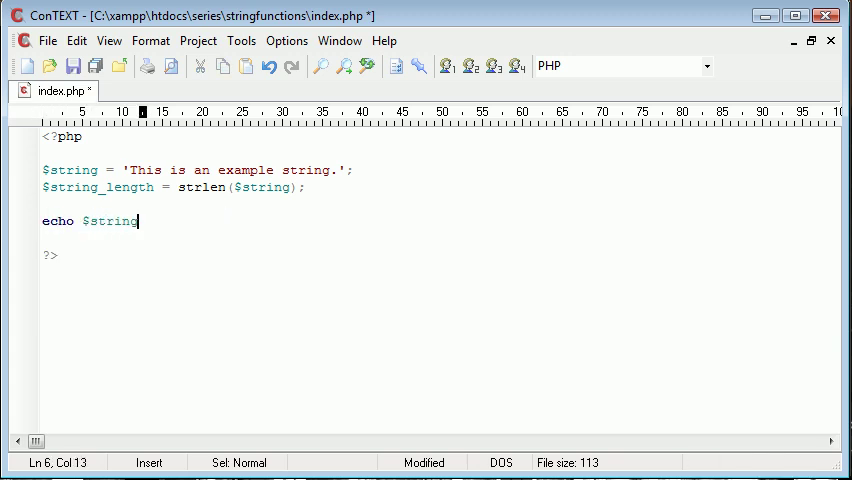
{"action": "type", "text": "_length;"}
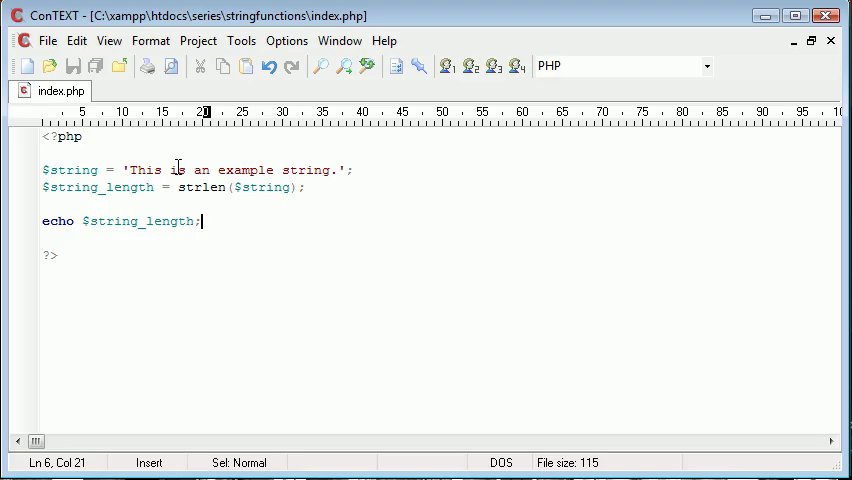
{"action": "left_click", "coordinate": [330, 170]}
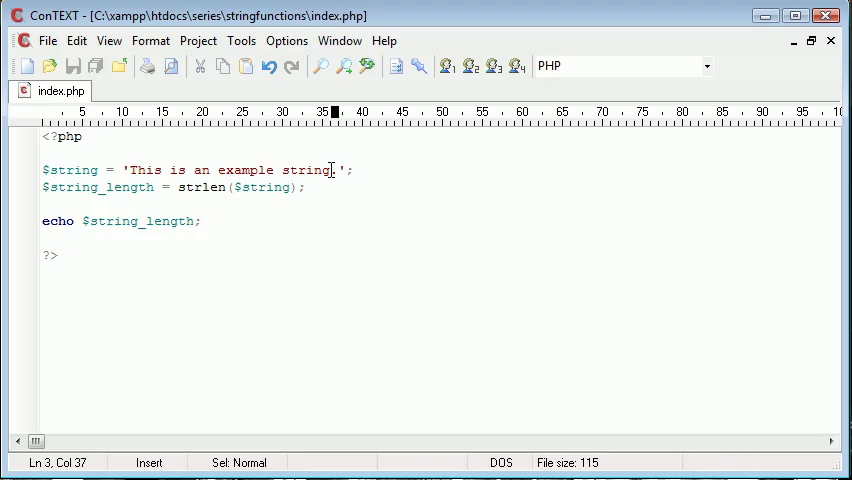